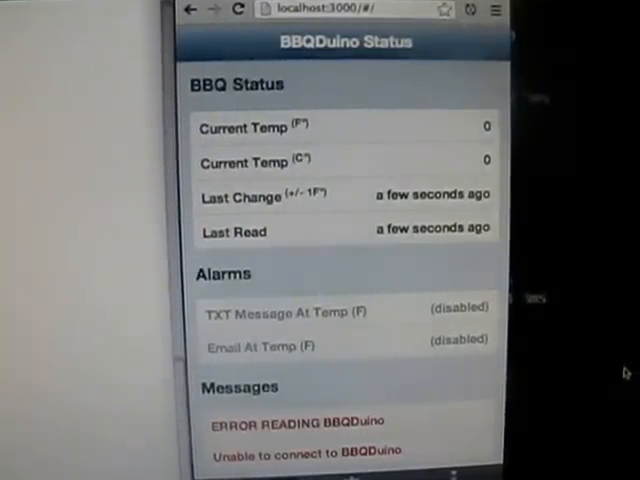
{"action": "scroll", "scroll_direction": "down", "scroll_amount": 3}
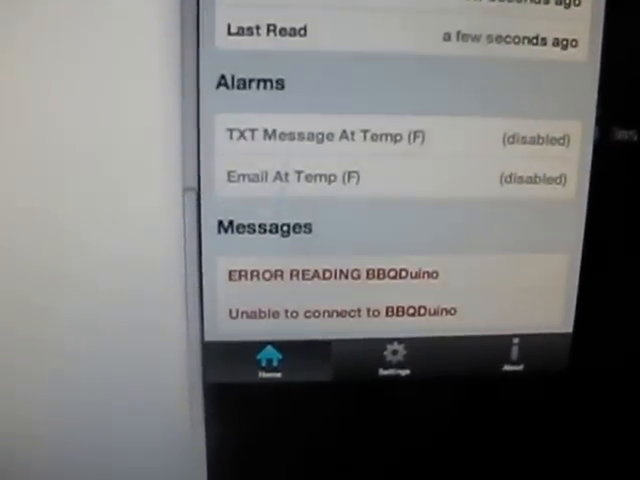
{"action": "scroll", "scroll_direction": "down", "scroll_amount": 3}
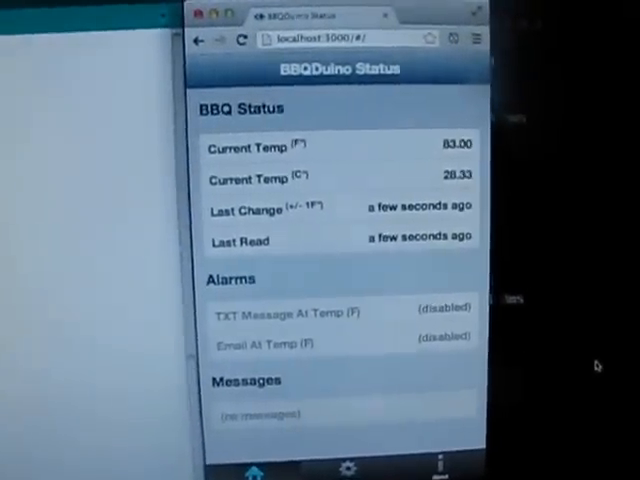
{"action": "scroll", "scroll_direction": "down", "scroll_amount": 3}
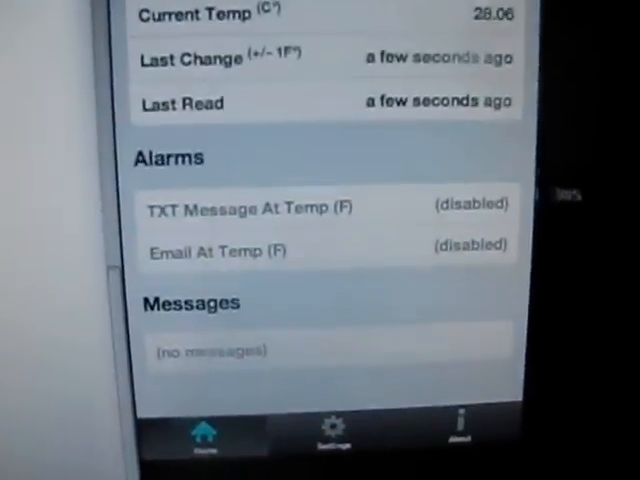